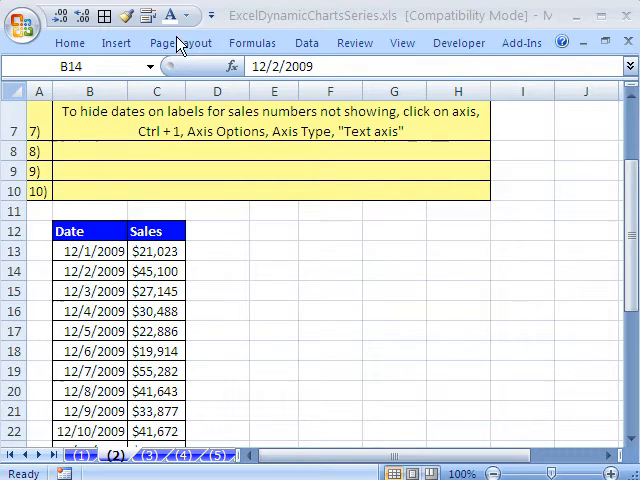
mouse_move(518, 136)
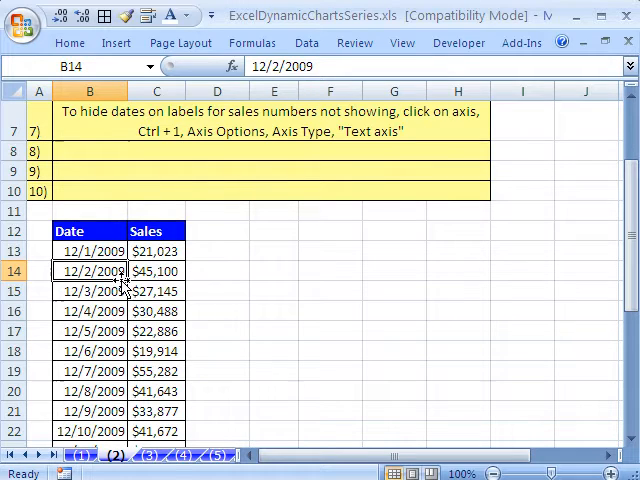
mouse_move(326, 292)
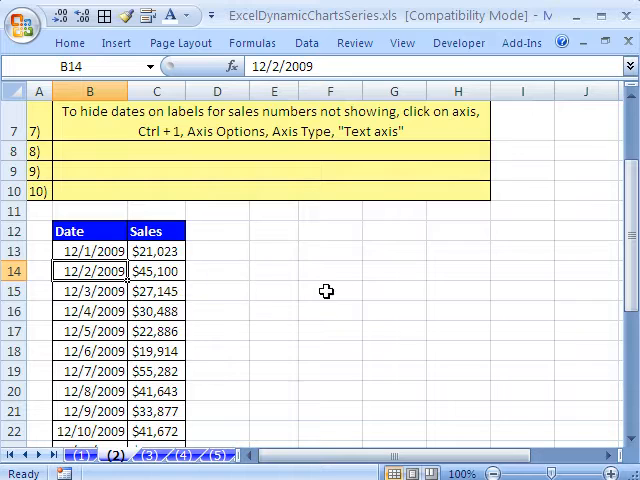
mouse_move(384, 294)
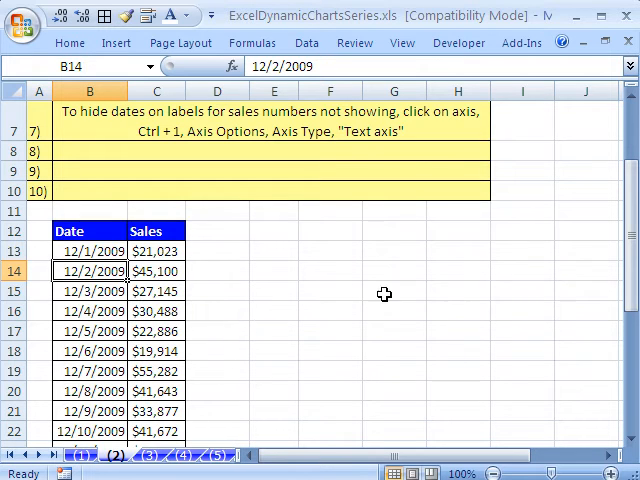
mouse_move(184, 312)
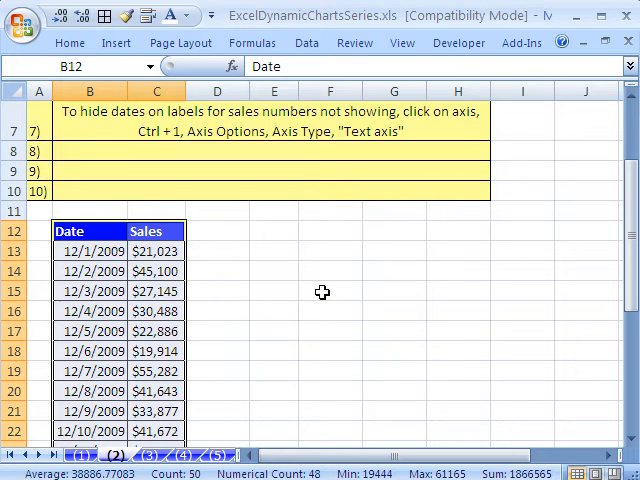
mouse_move(316, 288)
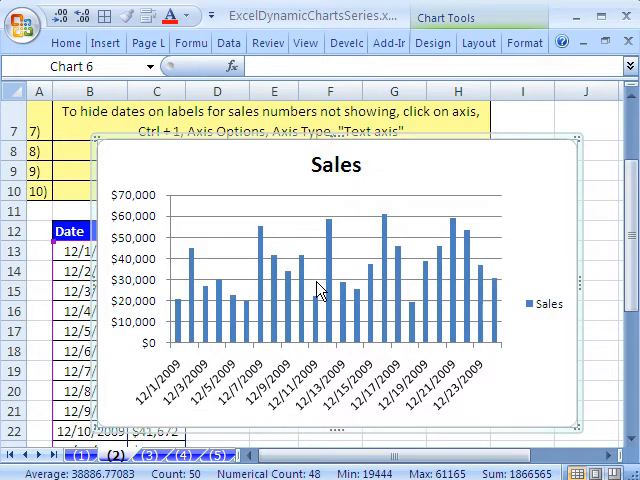
Move the new Sales column chart to the right of the Date and Sales data
left_click(548, 304)
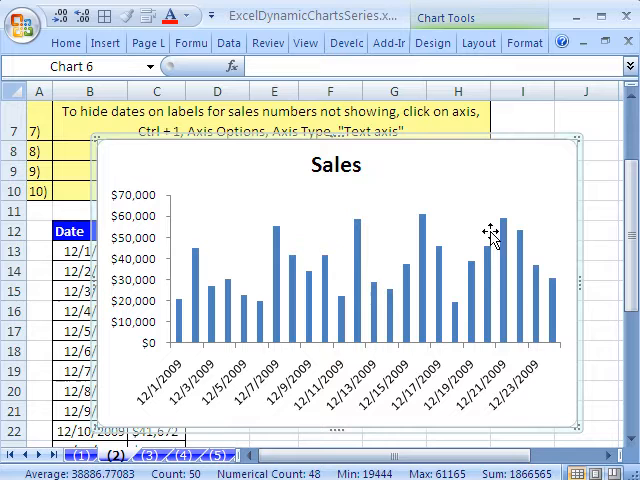
mouse_move(356, 170)
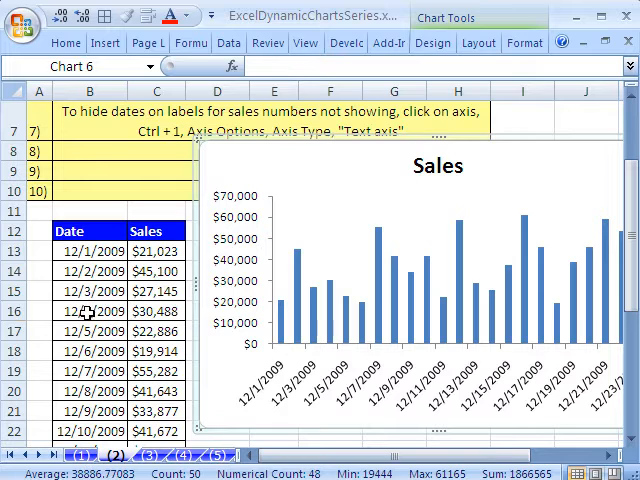
Turn on AutoFilter for the table and browse the Sales Number Filters choices
left_click(88, 312)
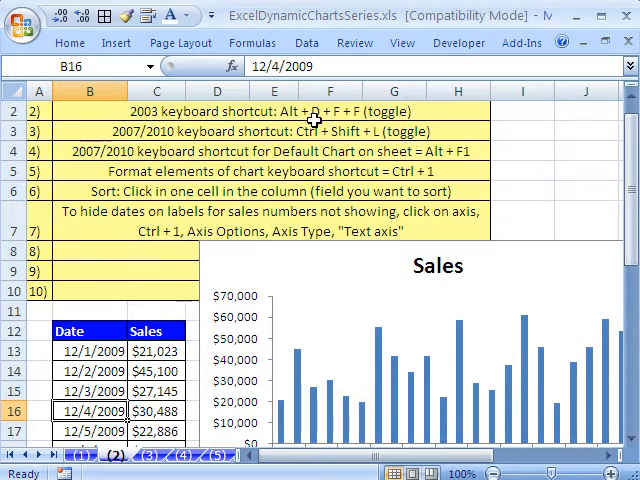
scroll("down", 3)
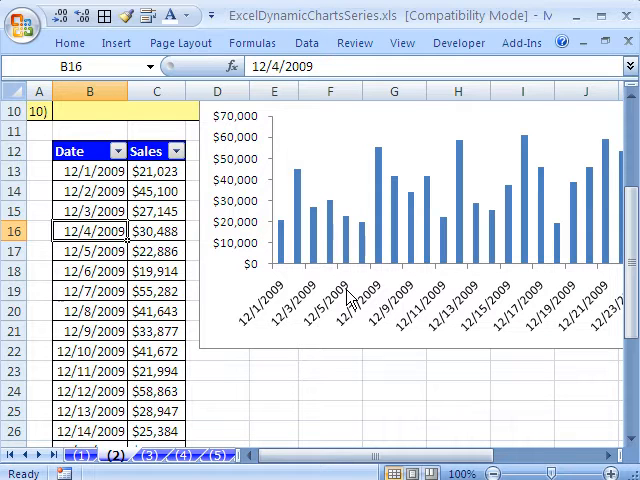
left_click(176, 150)
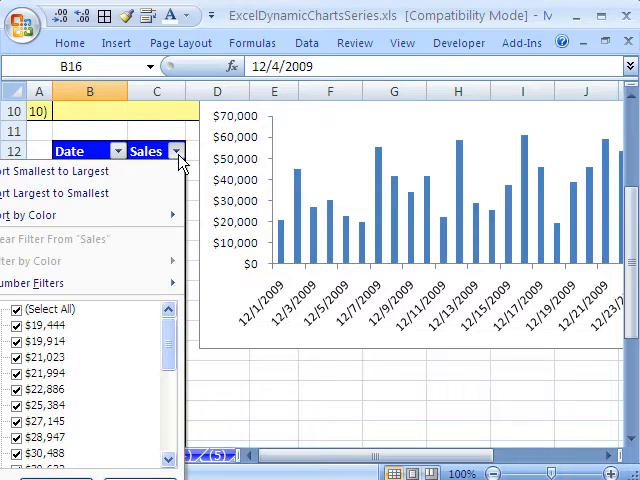
left_click(44, 284)
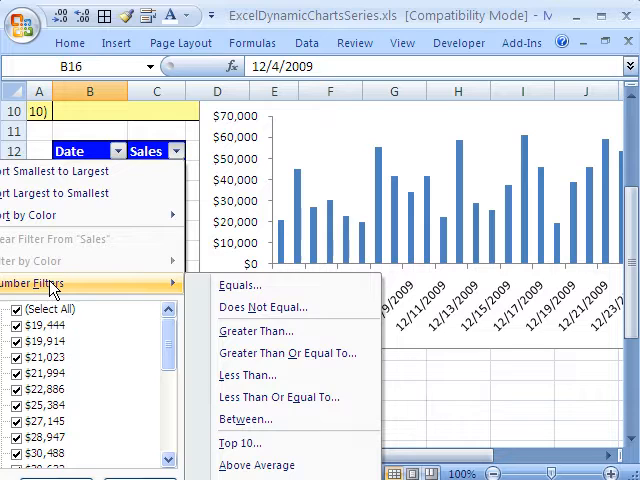
mouse_move(256, 464)
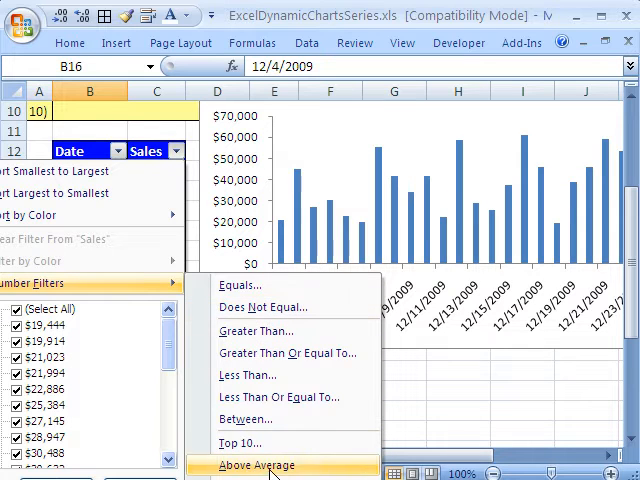
mouse_move(288, 352)
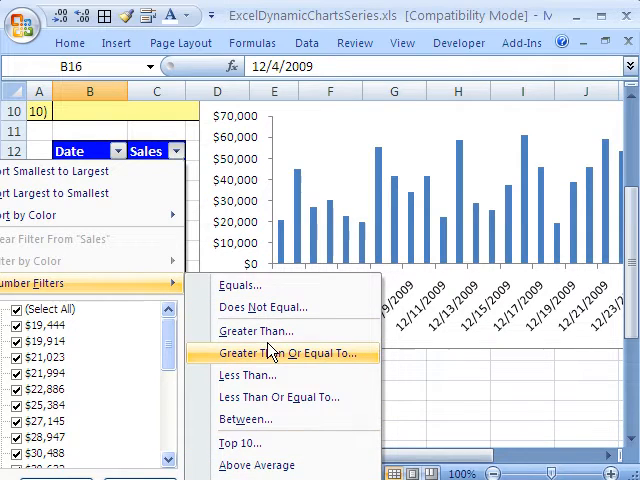
mouse_move(256, 332)
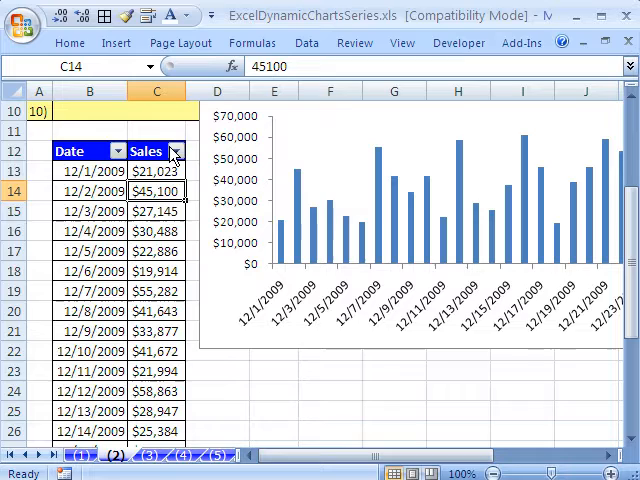
Choose the Top 10 number filter on Sales and lower the count toward 5 items
left_click(174, 150)
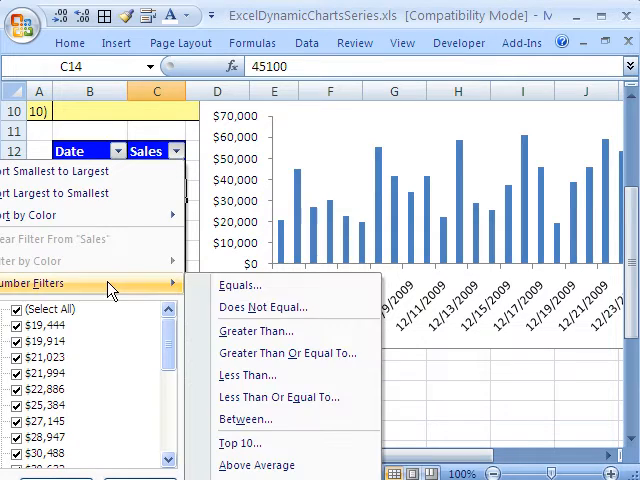
left_click(240, 444)
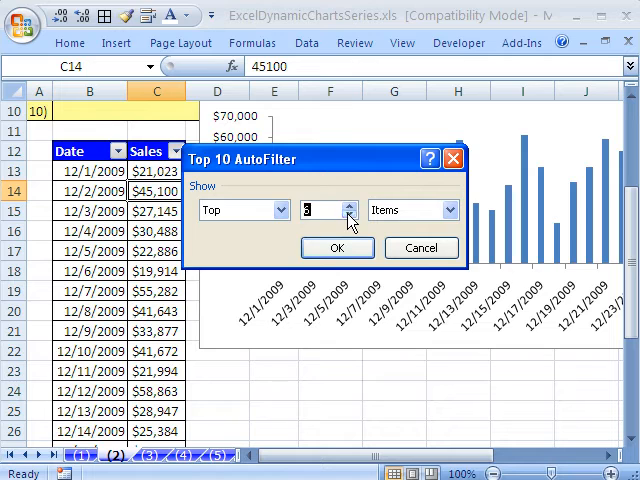
left_click(336, 246)
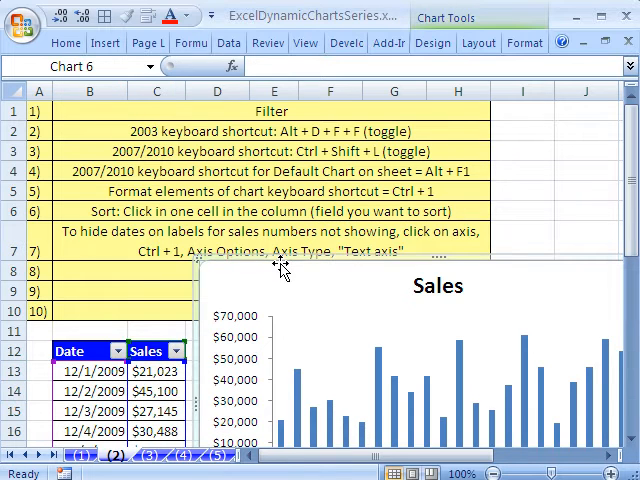
mouse_move(250, 264)
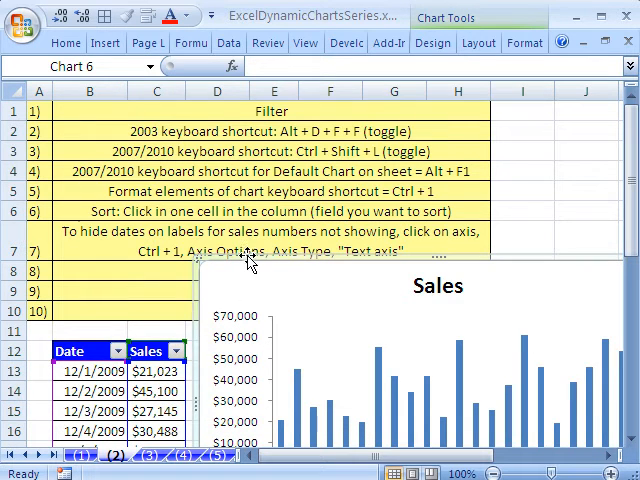
mouse_move(524, 44)
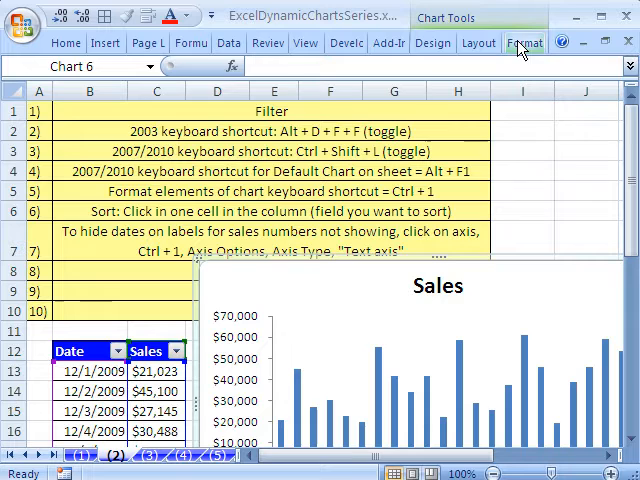
Set the chart to 'Don't move or size with cells' in its size and properties
left_click(524, 42)
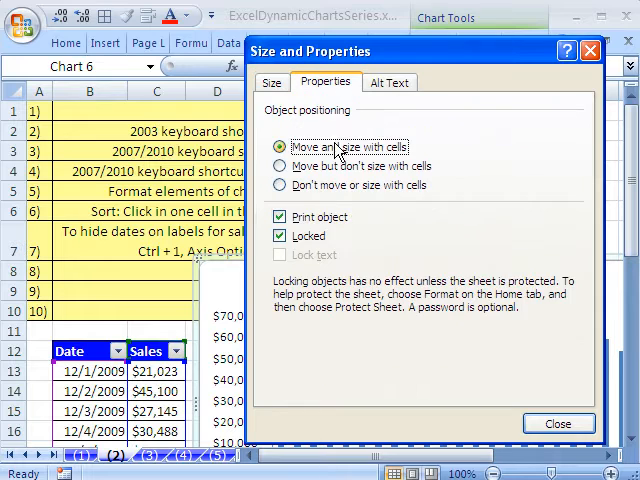
left_click(280, 184)
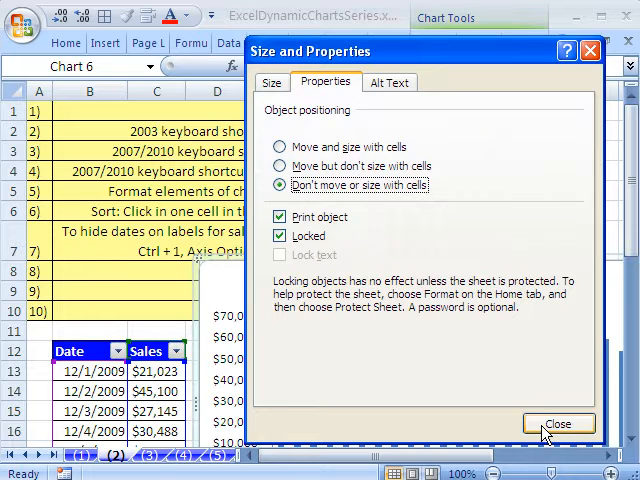
left_click(558, 424)
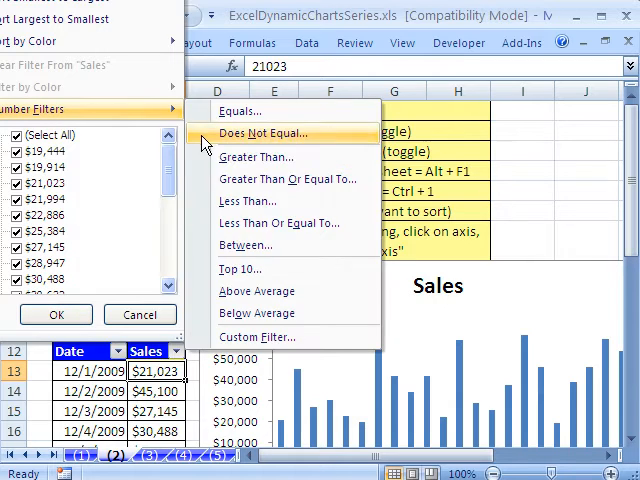
Apply a Top 5 Items filter on Sales so 5 of 24 days remain
left_click(240, 268)
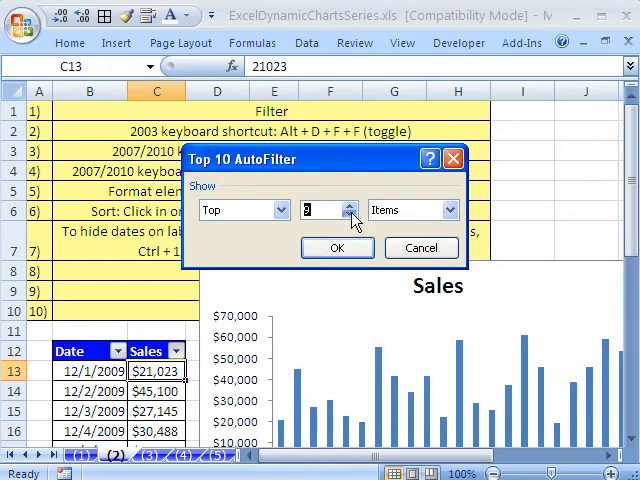
left_click(336, 246)
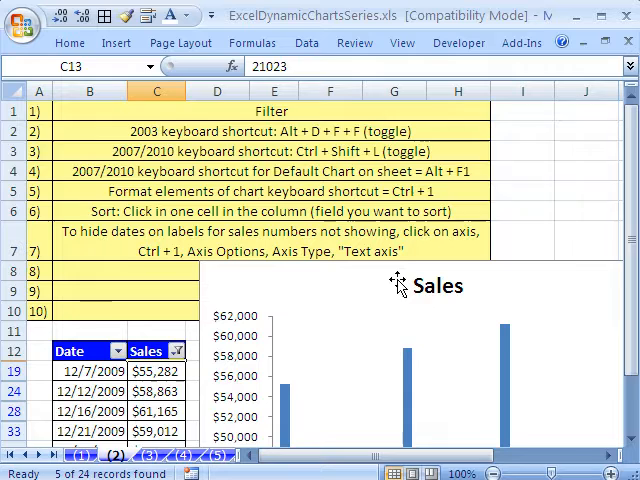
scroll("down", 3)
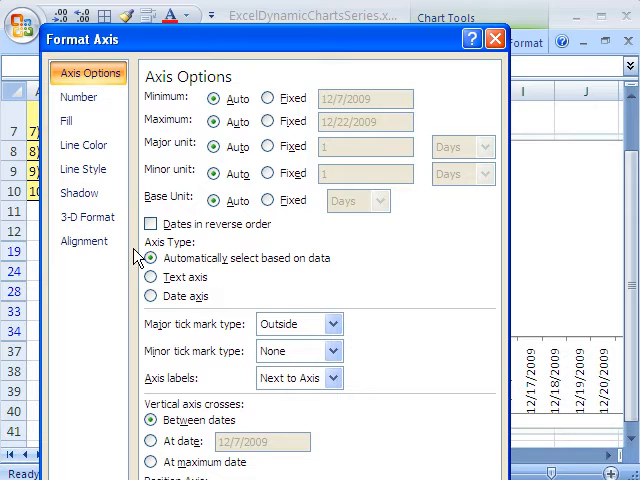
Set the horizontal date axis to Text axis so only the five filtered days get columns
left_click(152, 254)
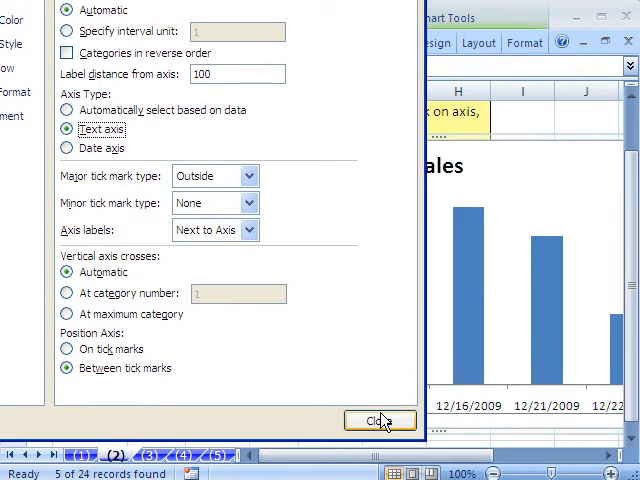
left_click(380, 420)
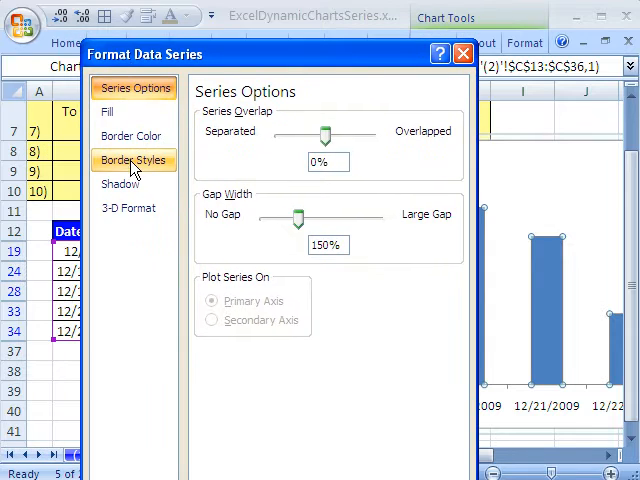
Vary the column colors by point and show sales values as data labels
left_click(110, 112)
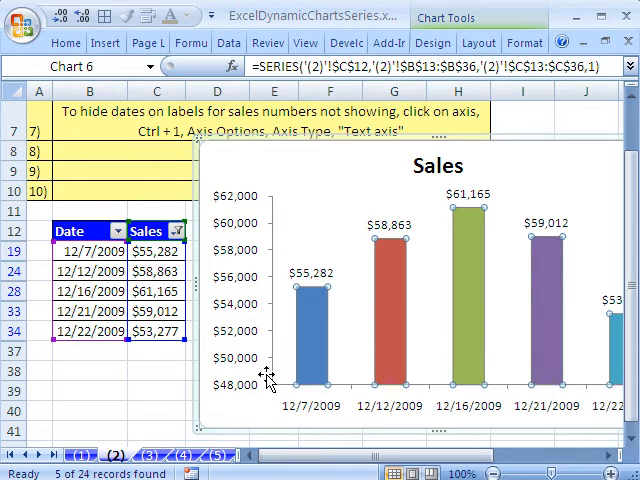
left_click(152, 250)
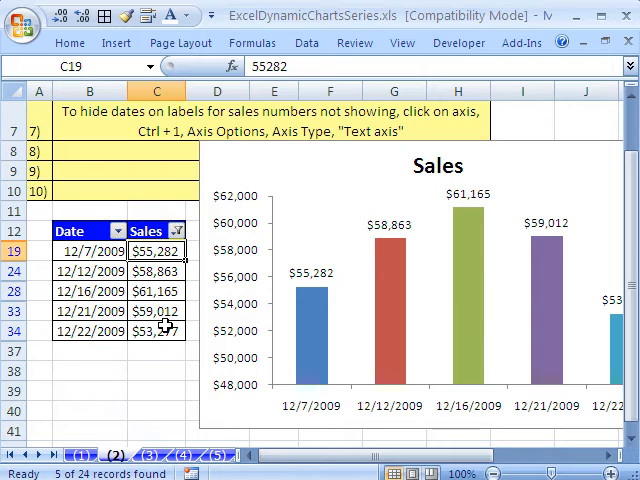
mouse_move(244, 344)
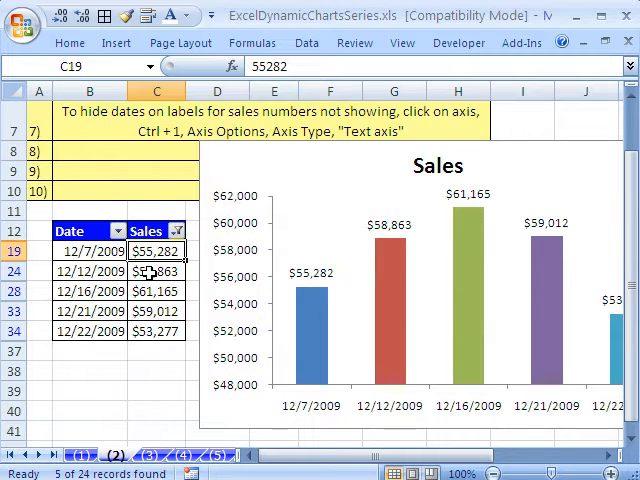
left_click(156, 272)
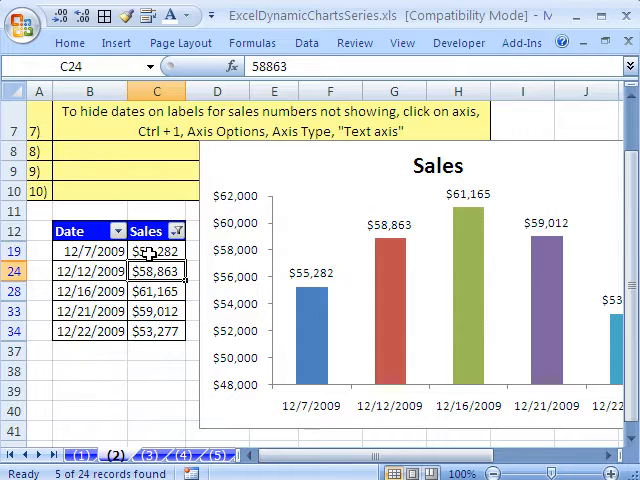
Sort the filtered Sales rows largest to smallest so chart columns descend from $61,165
right_click(156, 250)
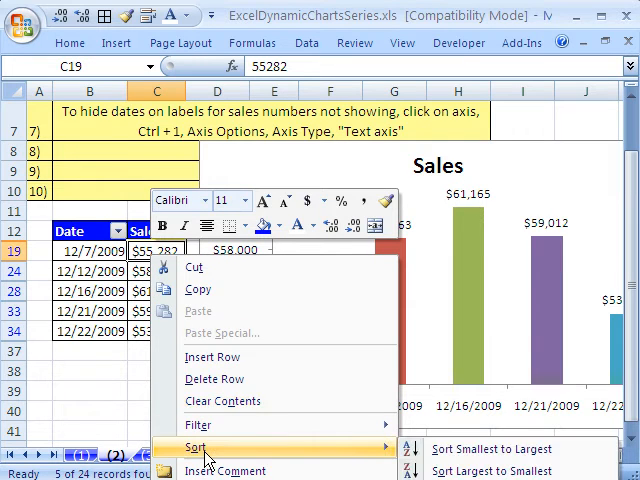
mouse_move(490, 448)
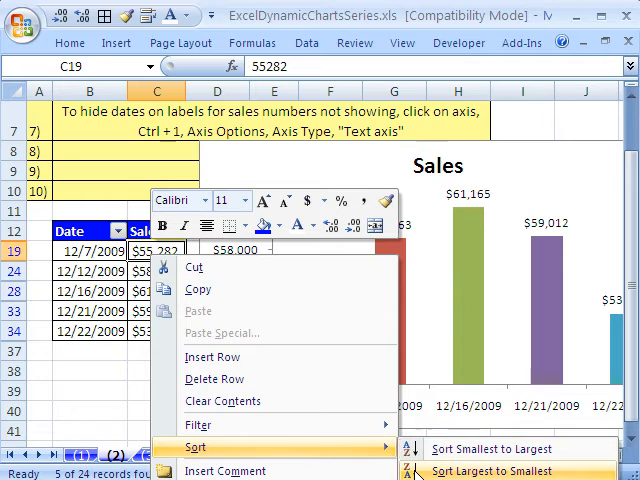
left_click(488, 470)
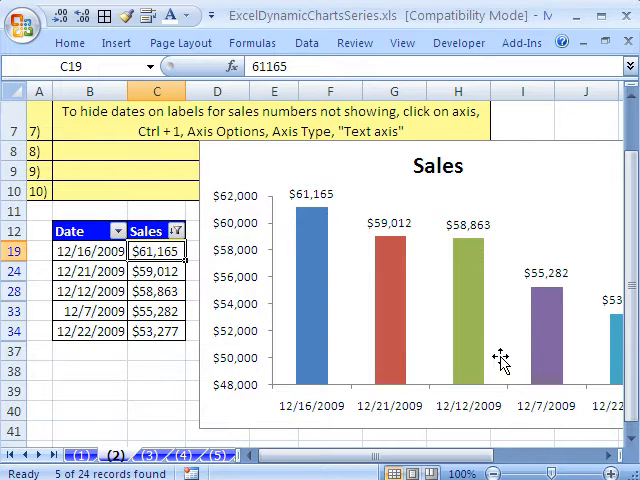
mouse_move(408, 418)
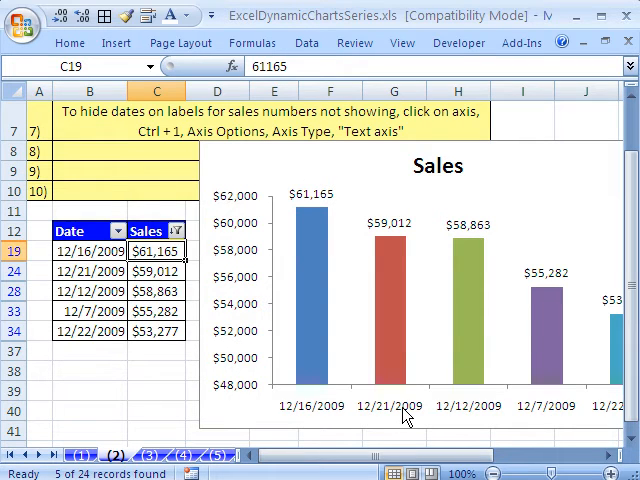